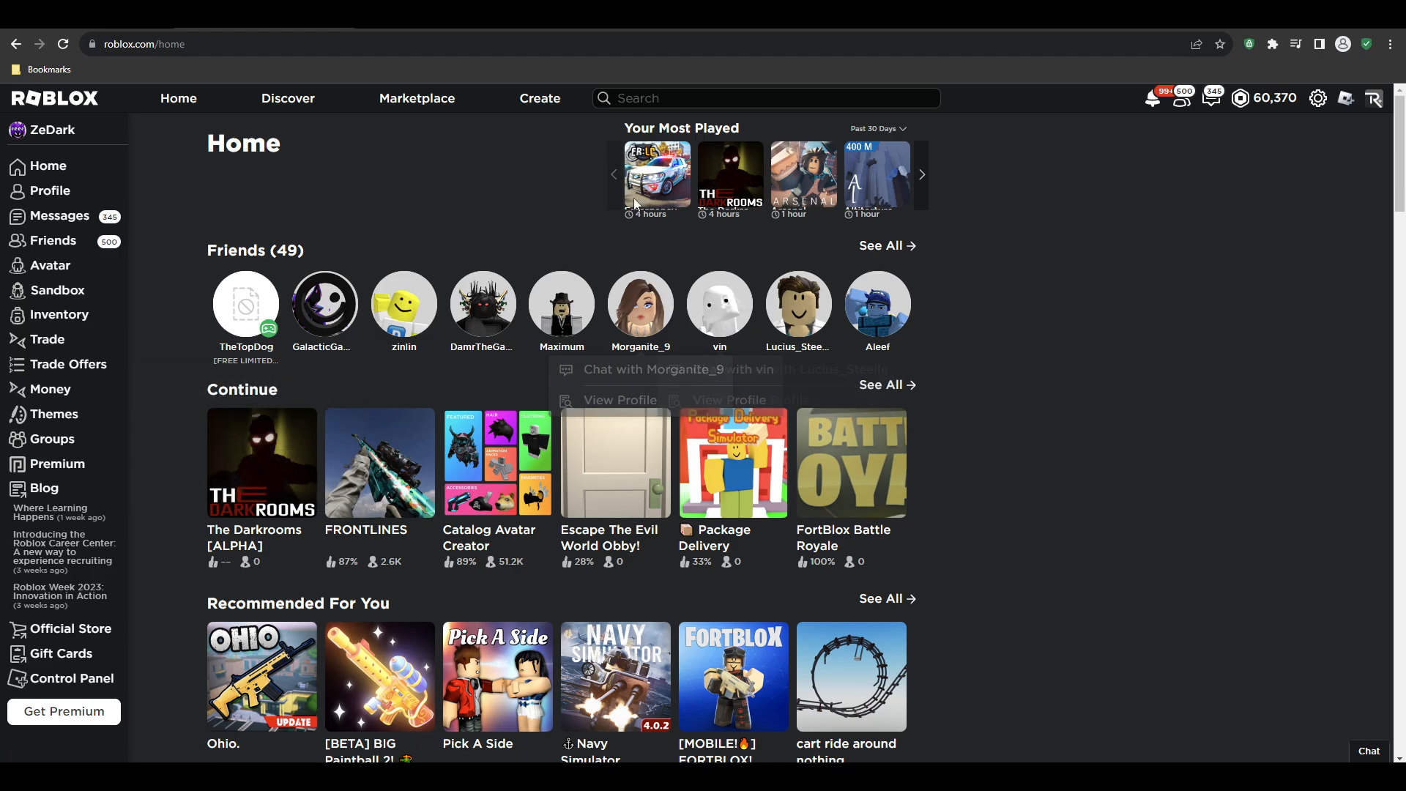
mouse_move(1166, 437)
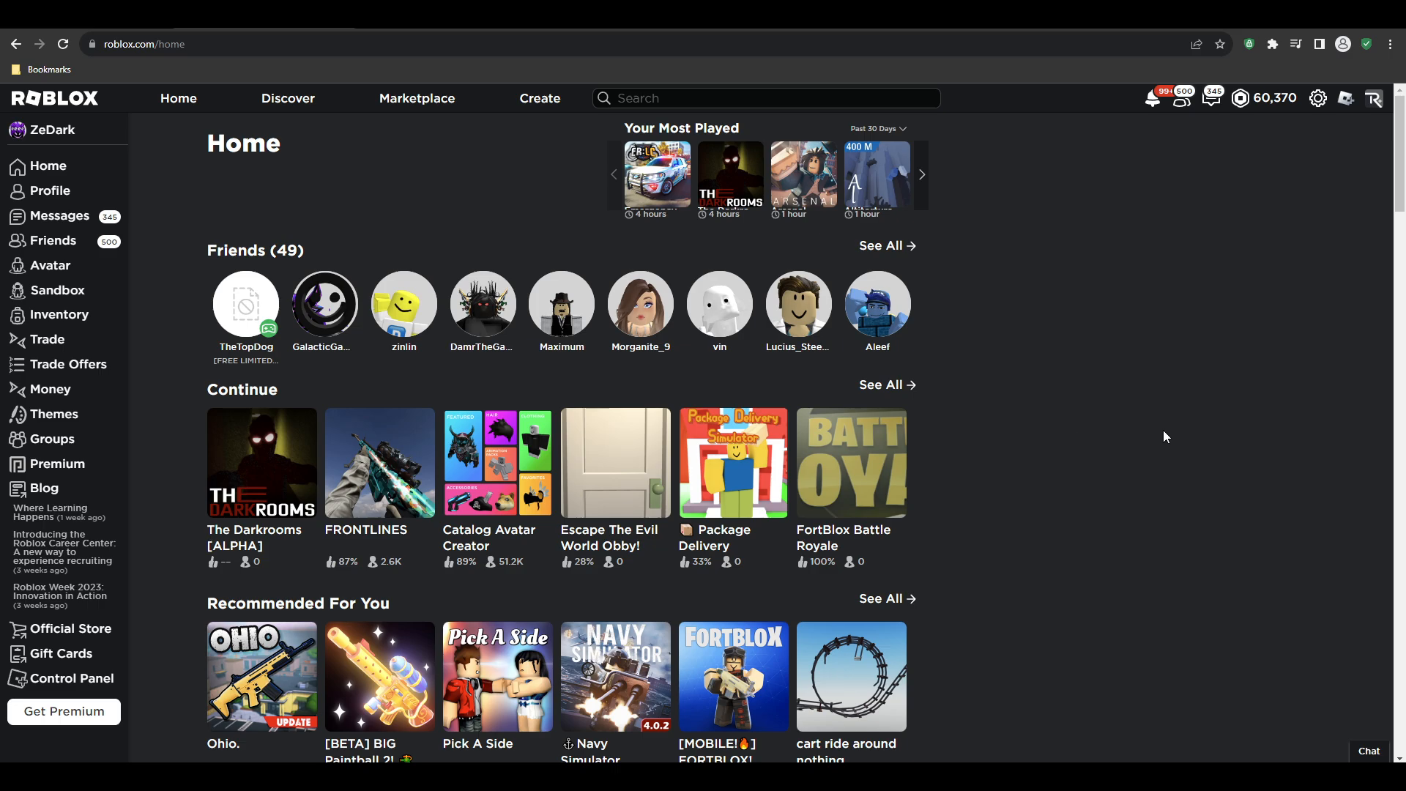
mouse_move(1037, 329)
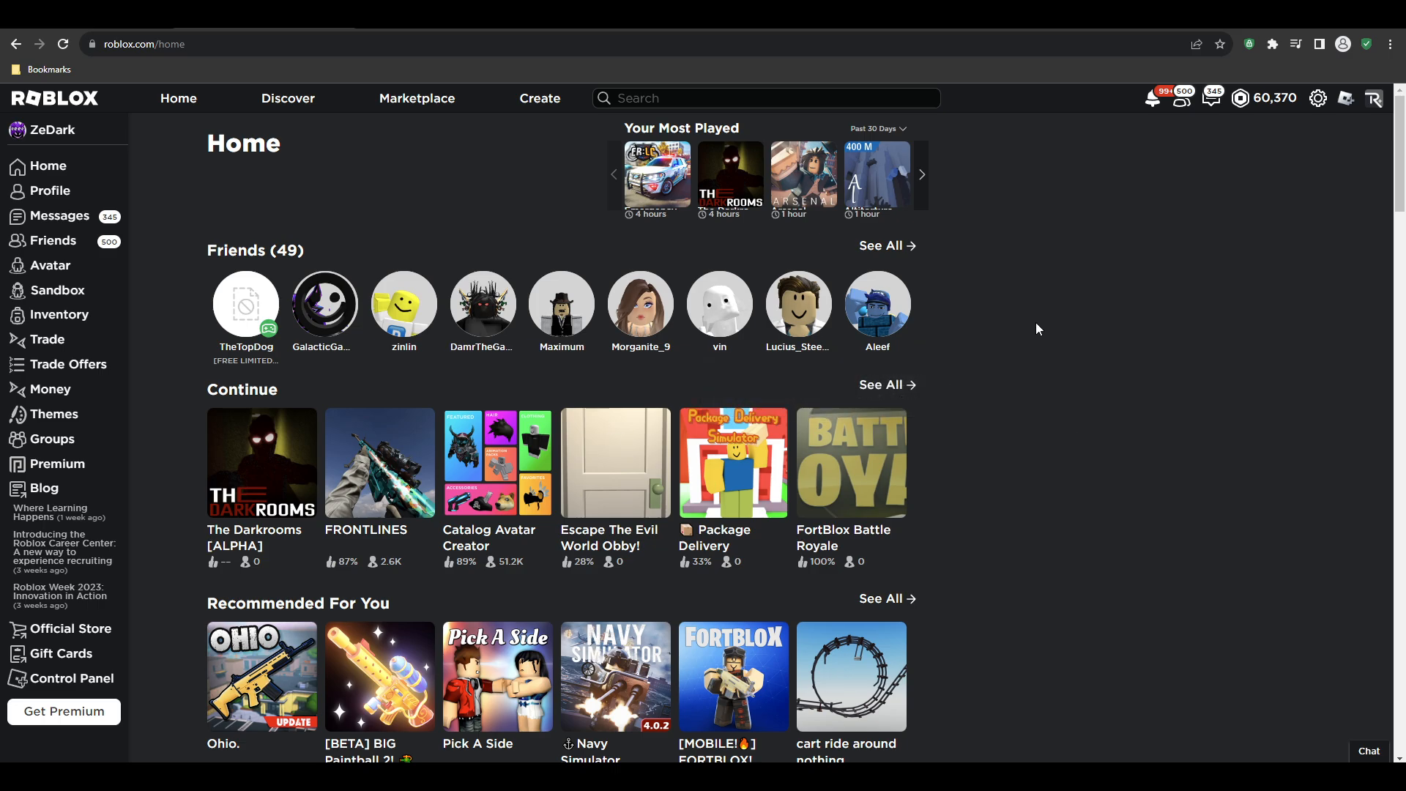
mouse_move(975, 284)
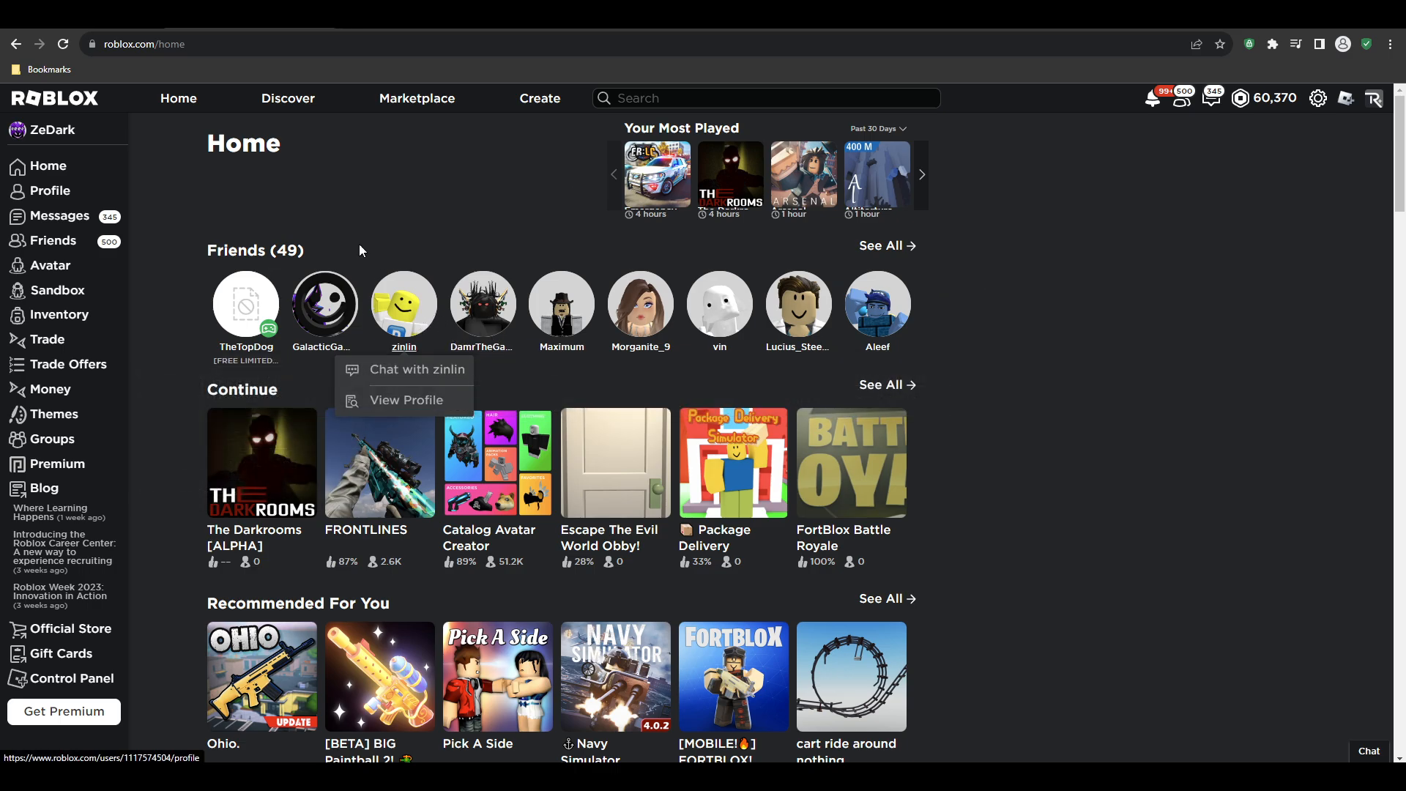
View a friend's profile and worn items, then go to the Marketplace catalog of all items.
left_click(405, 400)
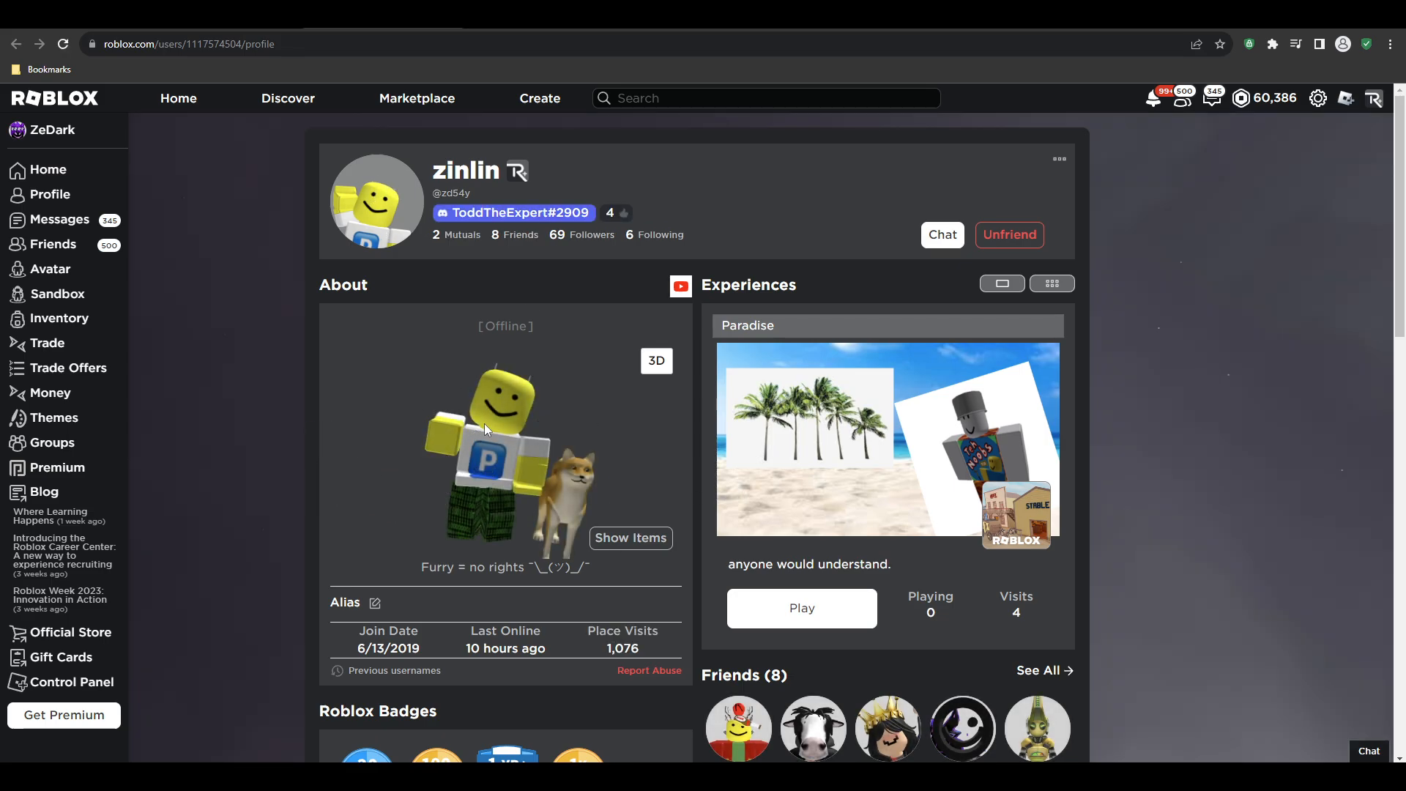
left_click(631, 538)
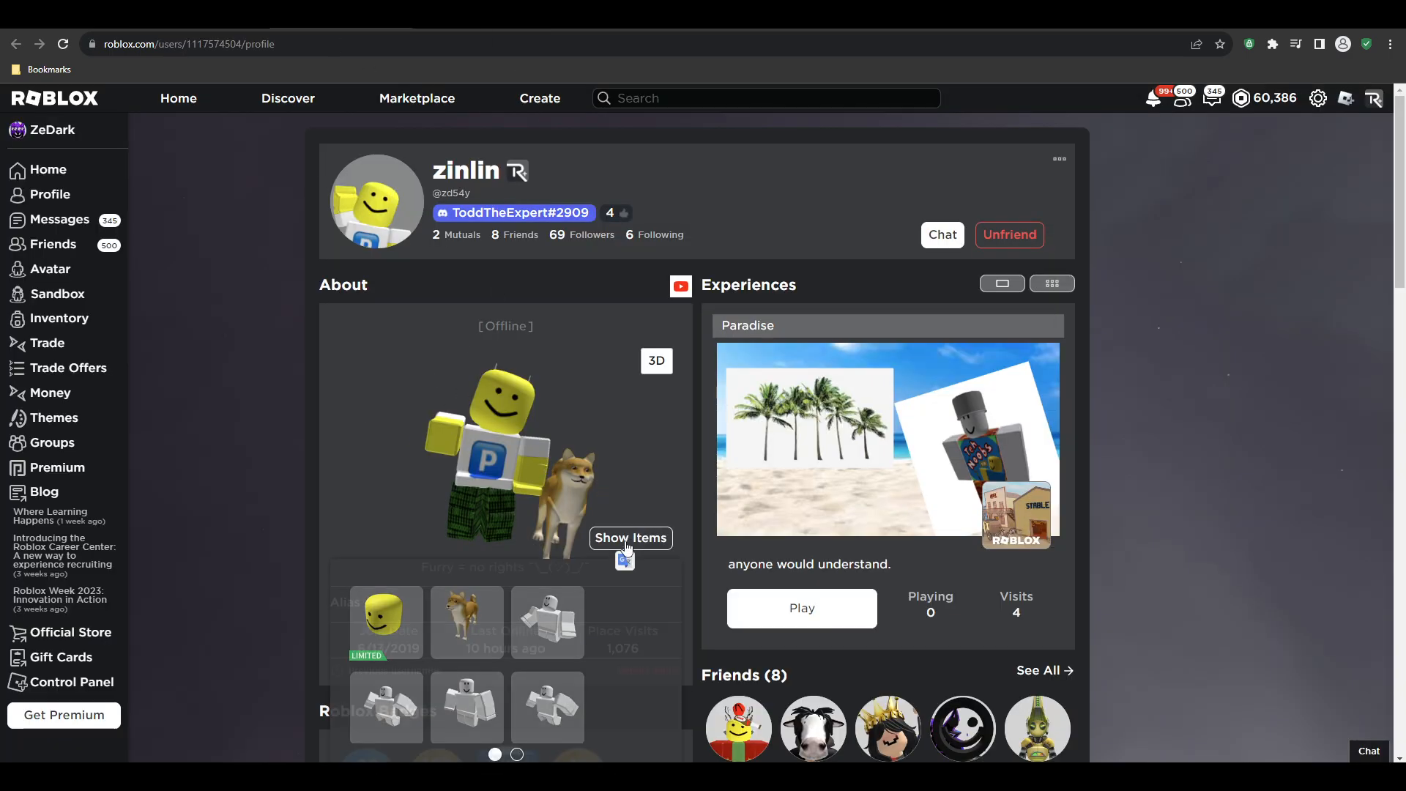
left_click(416, 98)
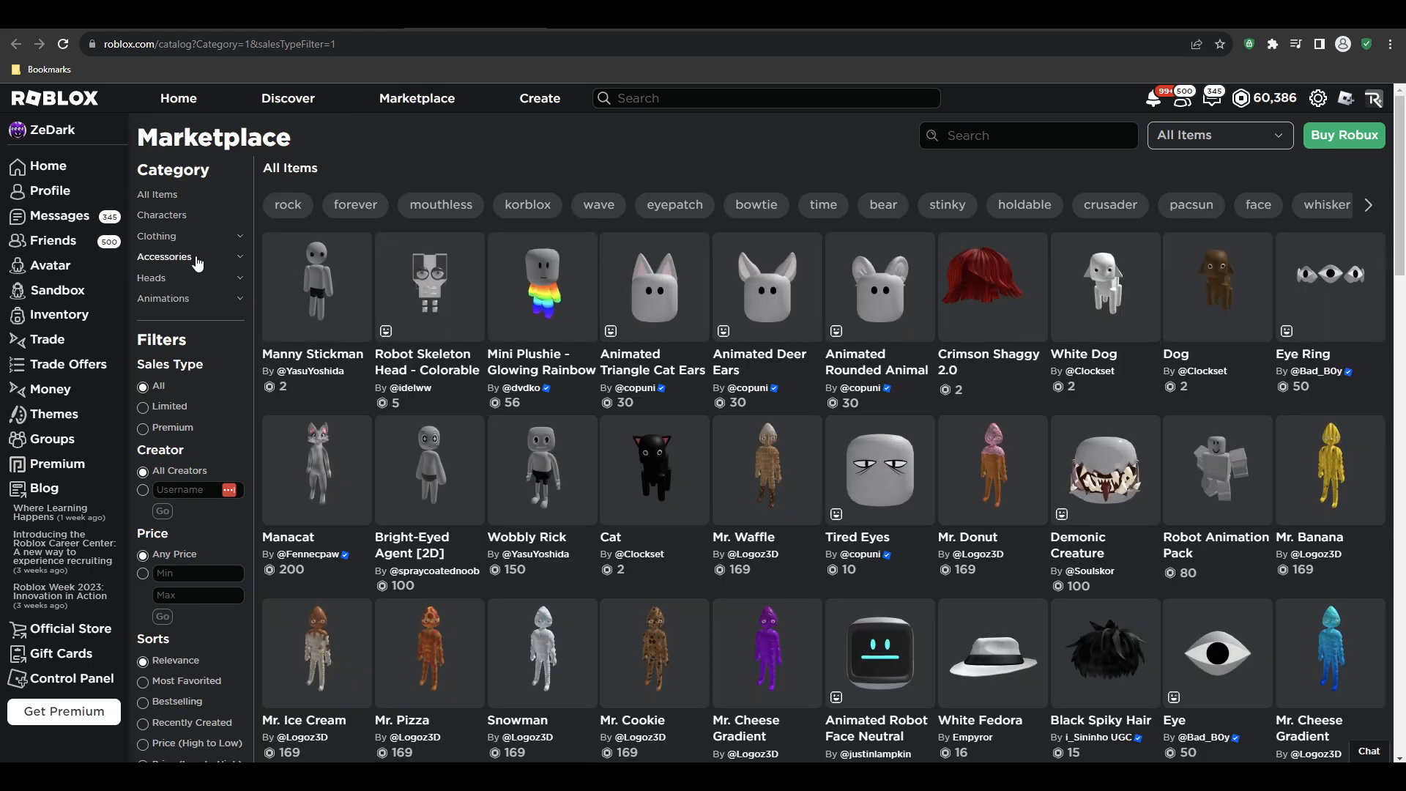
Filter the catalog to Heads and open the free 'Tiny Guy (Makes your hats small!)' bundle page.
left_click(151, 277)
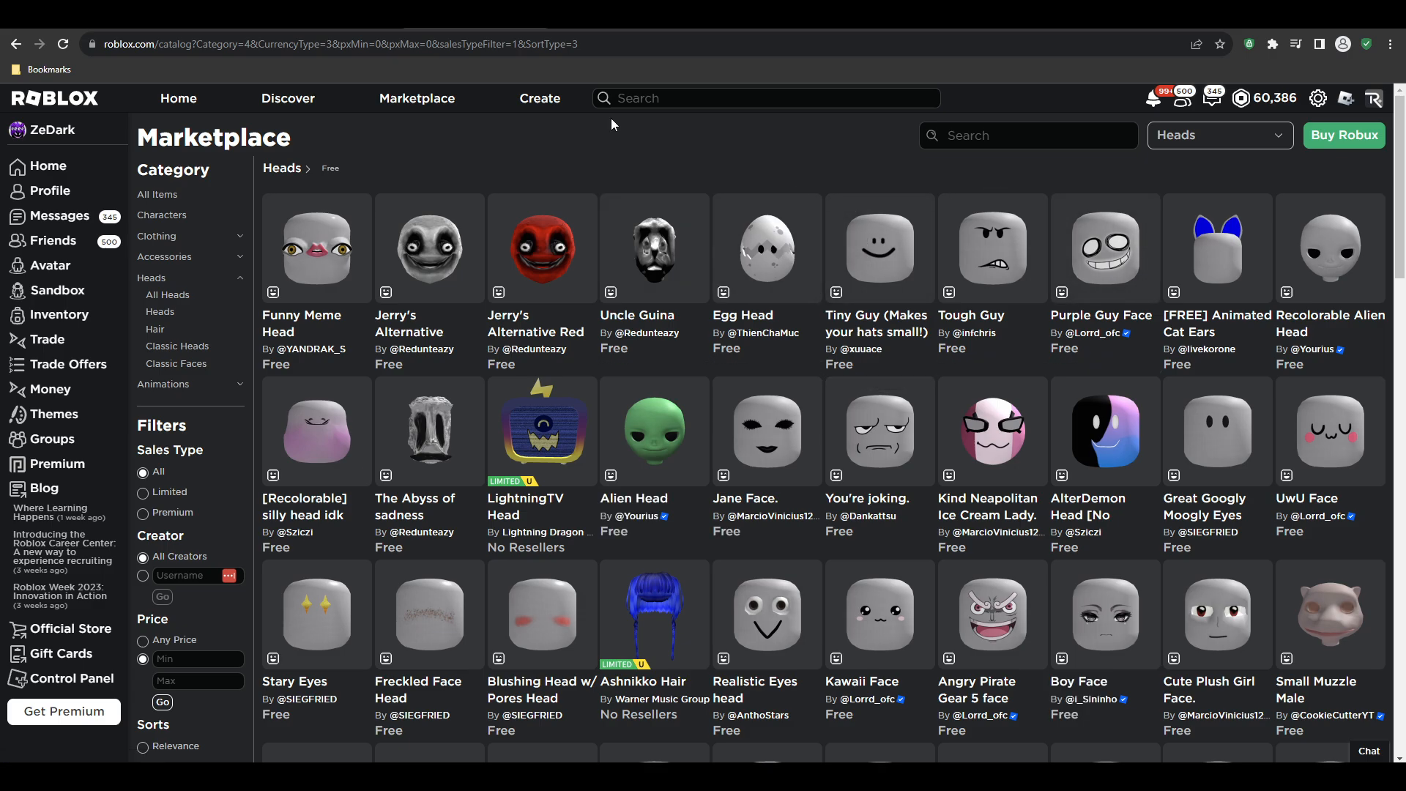
mouse_move(879, 249)
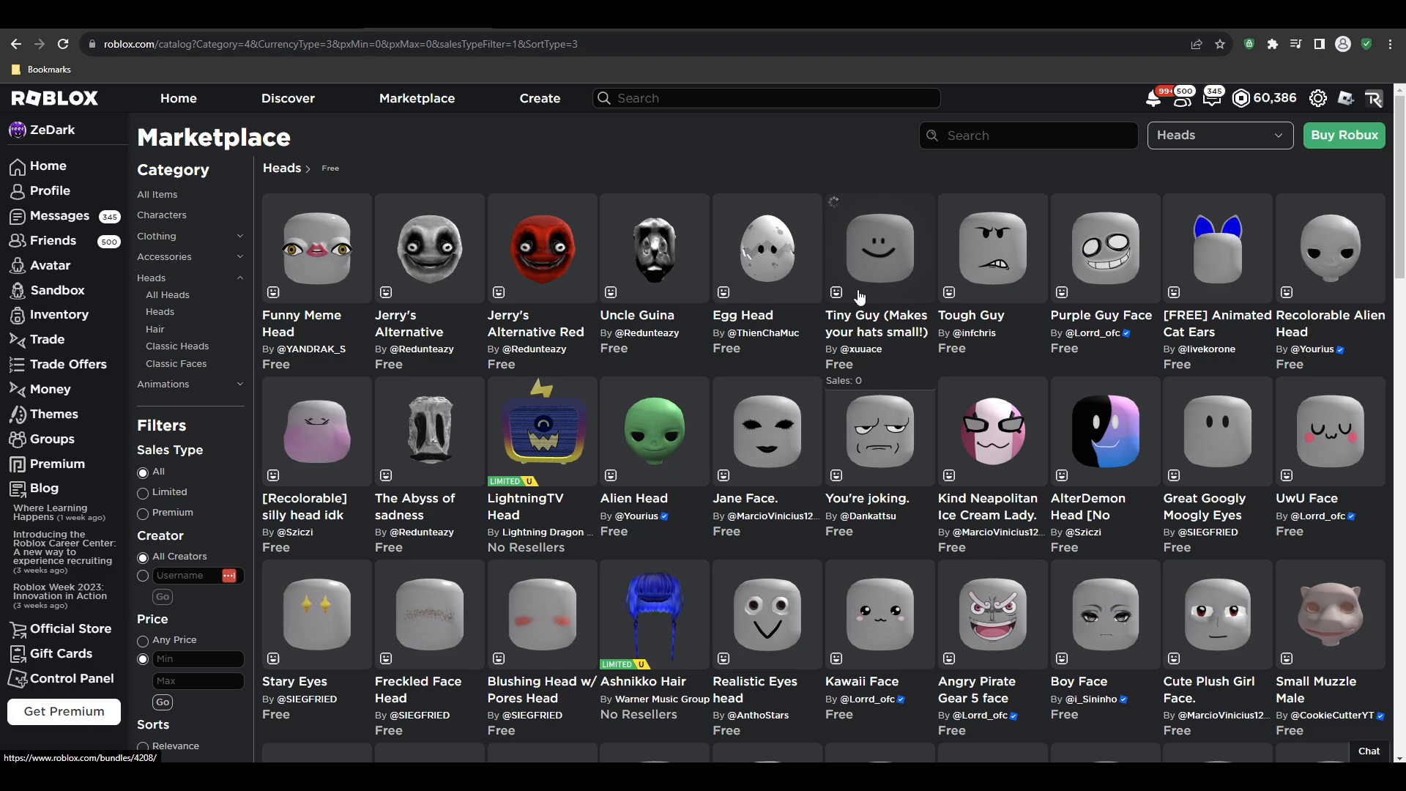
left_click(878, 248)
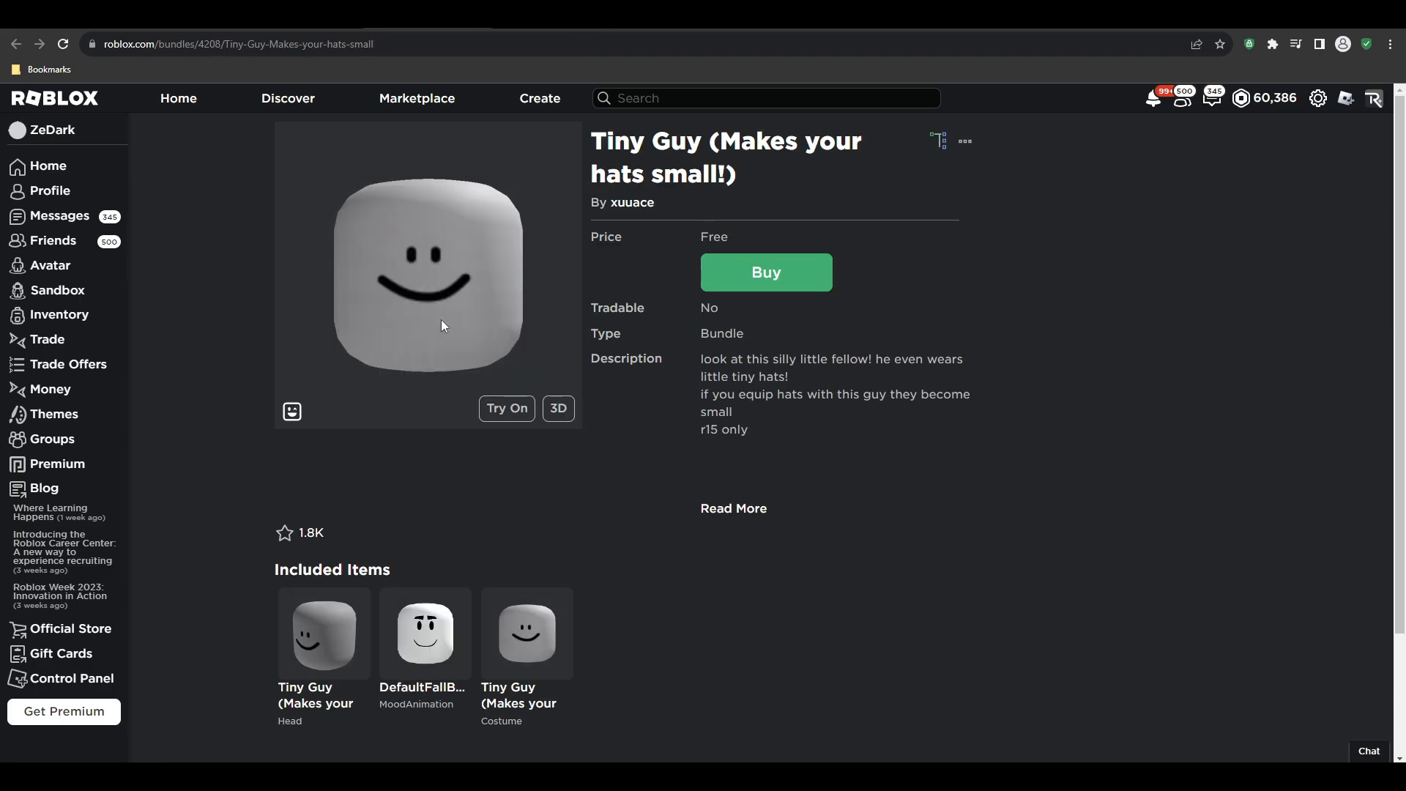
Try the bundle on the avatar, then get it for free with Get Now until Purchase Complete shows.
left_click(557, 408)
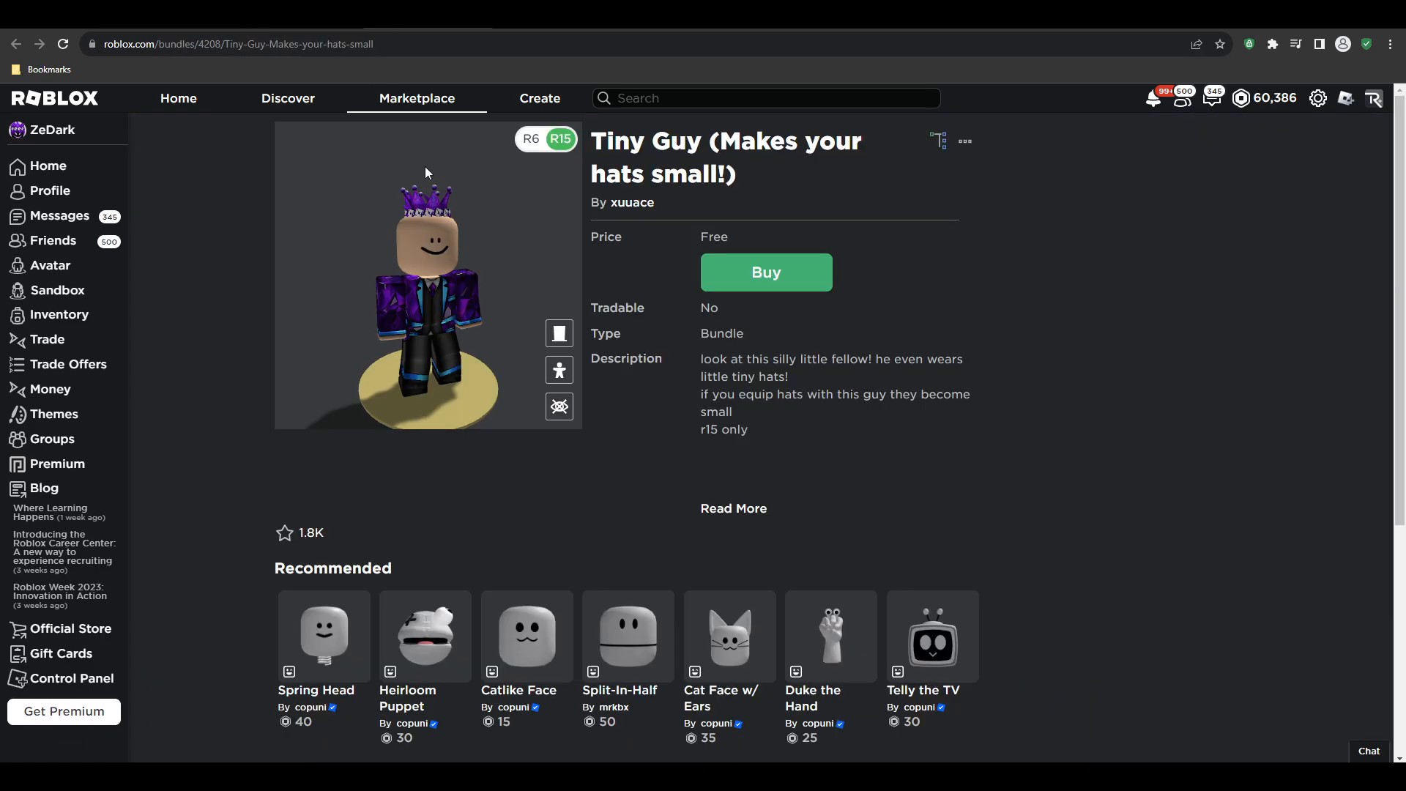
left_click(764, 272)
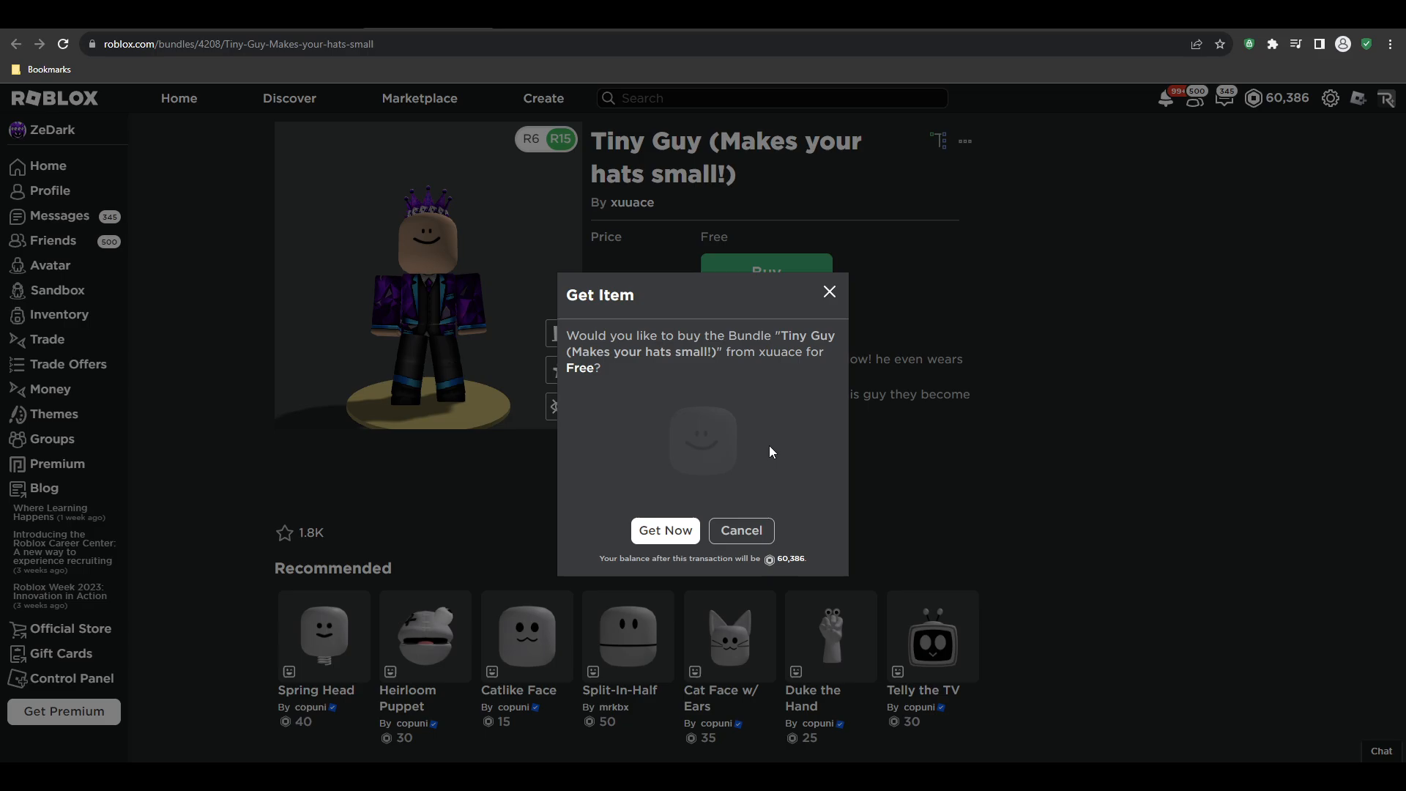
left_click(664, 531)
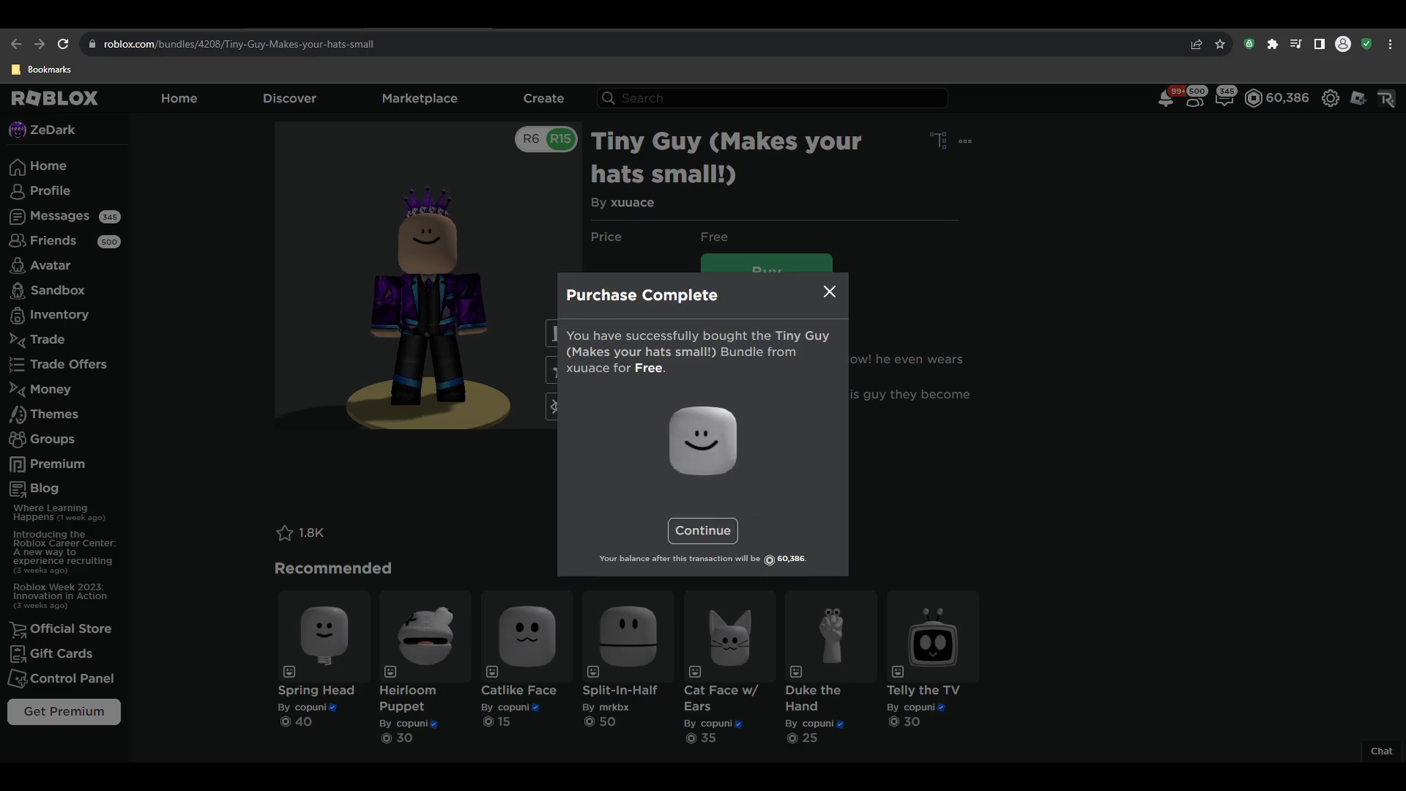